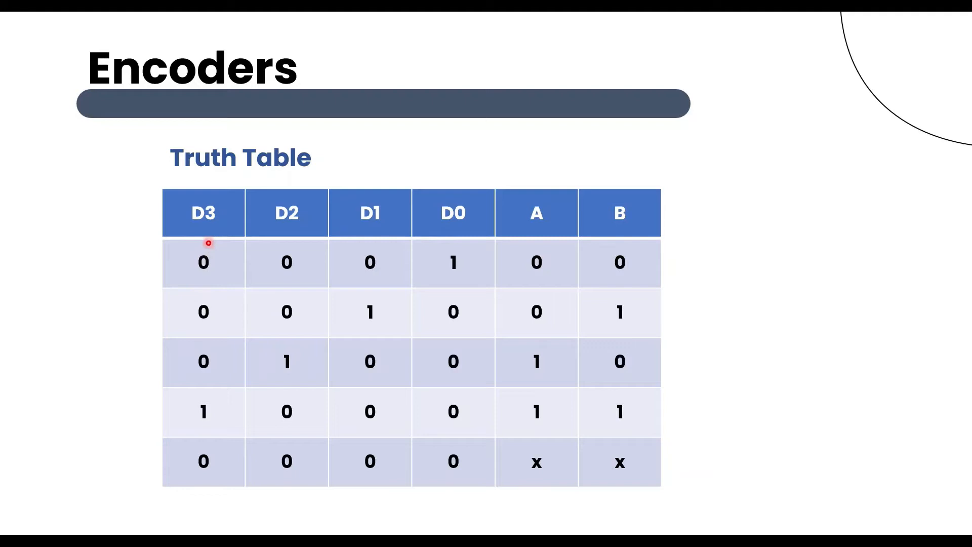
{"action": "mouse_move", "coordinate": [285, 240]}
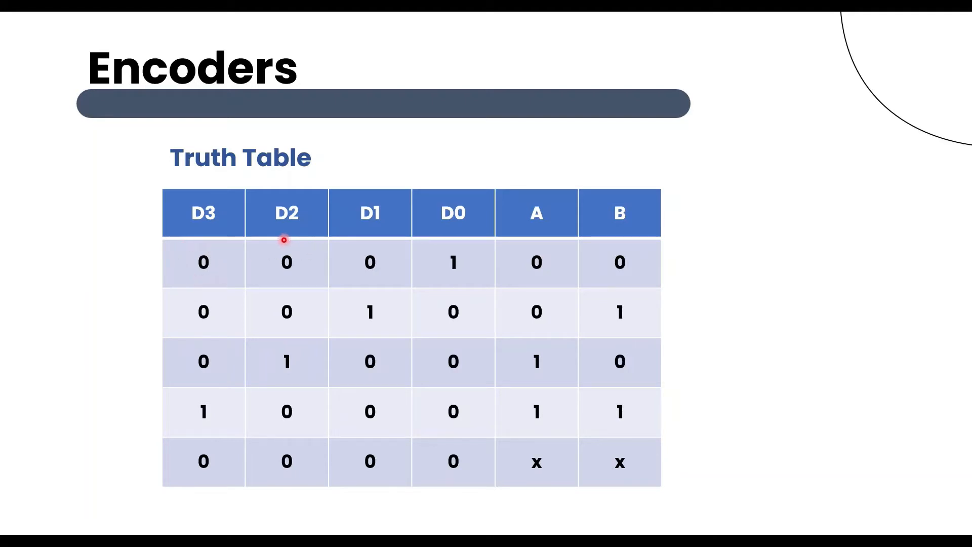
{"action": "mouse_move", "coordinate": [453, 250]}
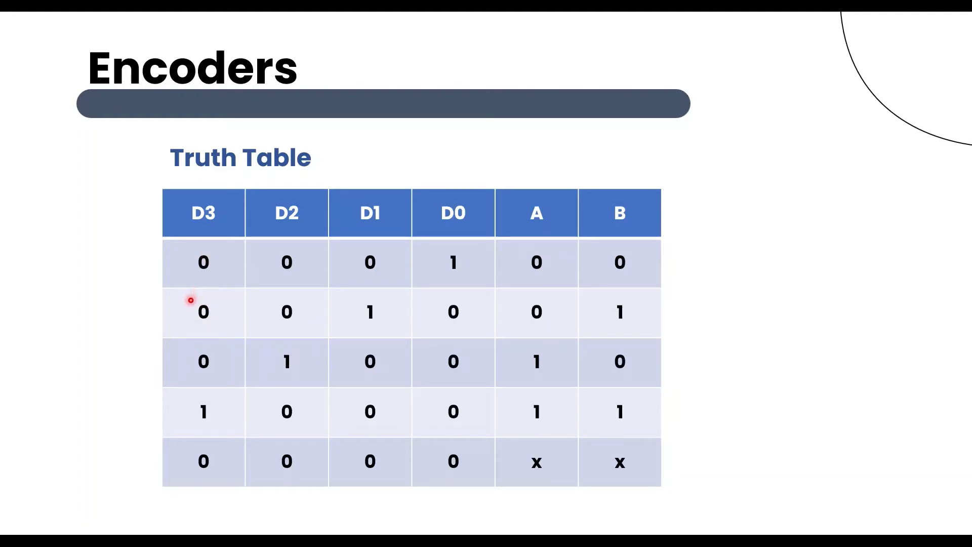
{"action": "mouse_move", "coordinate": [304, 287]}
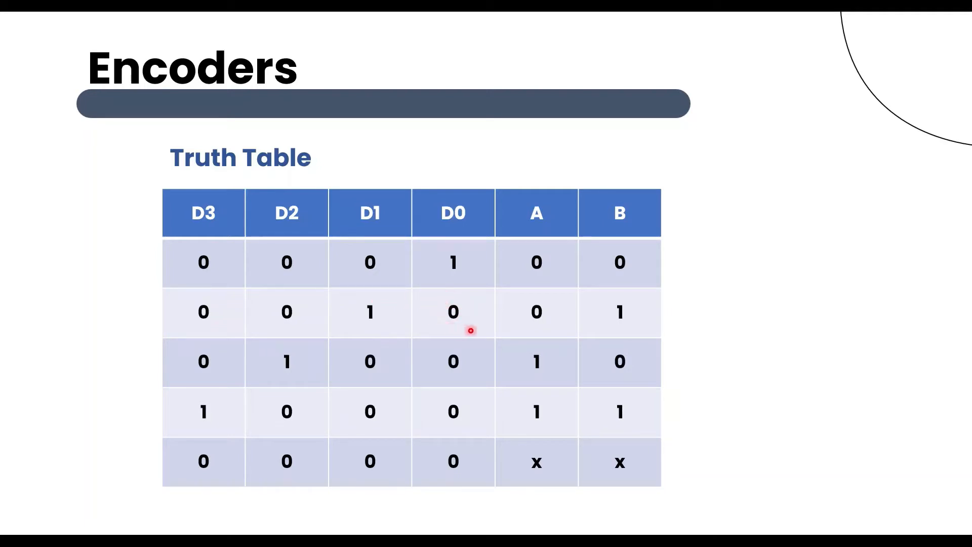
{"action": "mouse_move", "coordinate": [515, 312]}
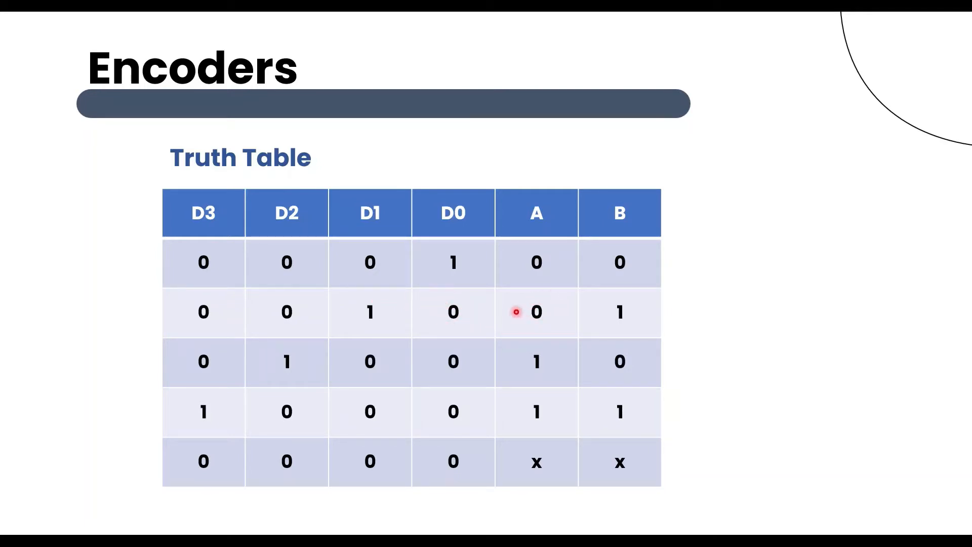
{"action": "mouse_move", "coordinate": [589, 316]}
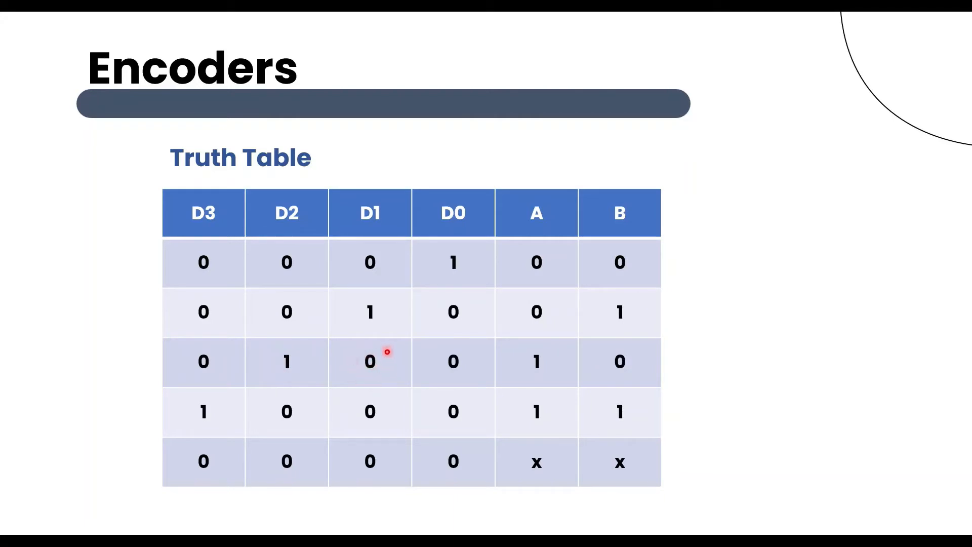
{"action": "mouse_move", "coordinate": [470, 362]}
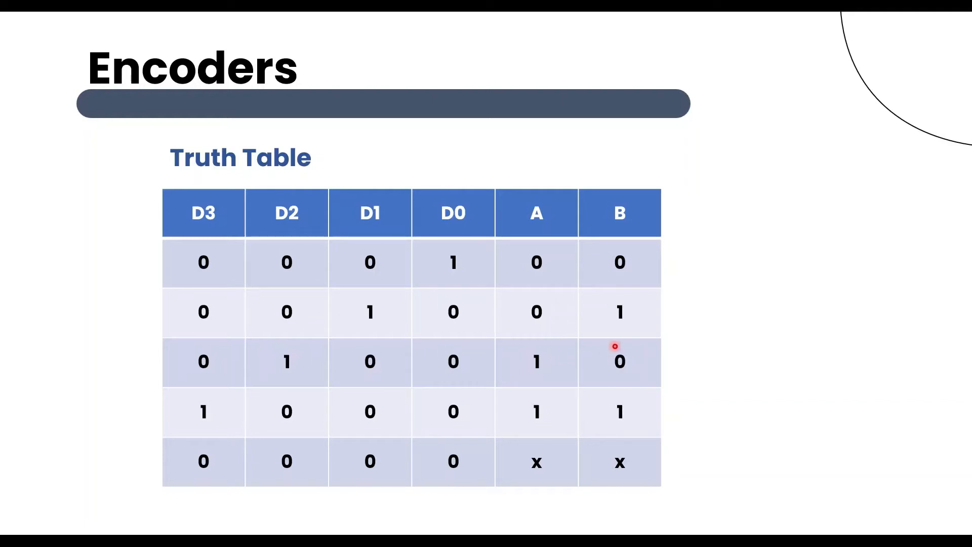
{"action": "mouse_move", "coordinate": [229, 428]}
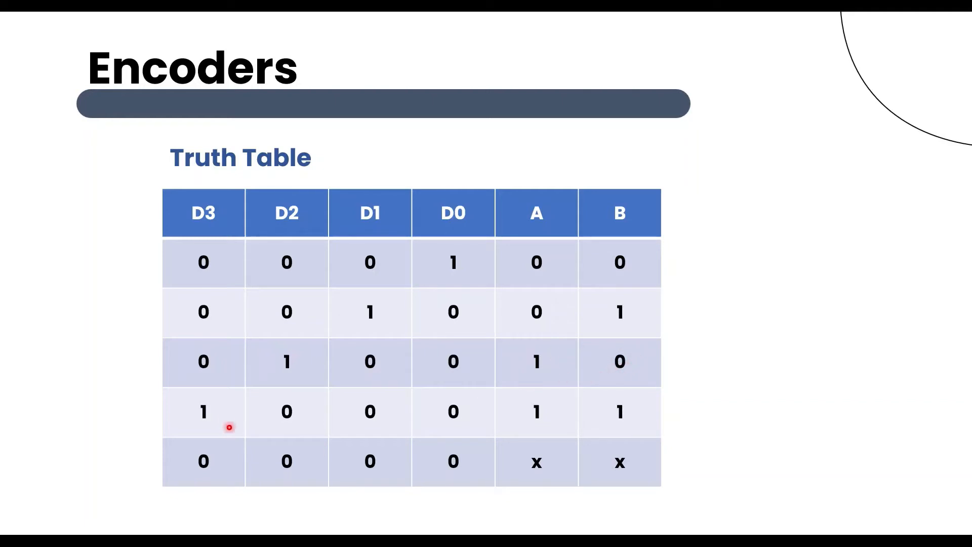
{"action": "mouse_move", "coordinate": [193, 422]}
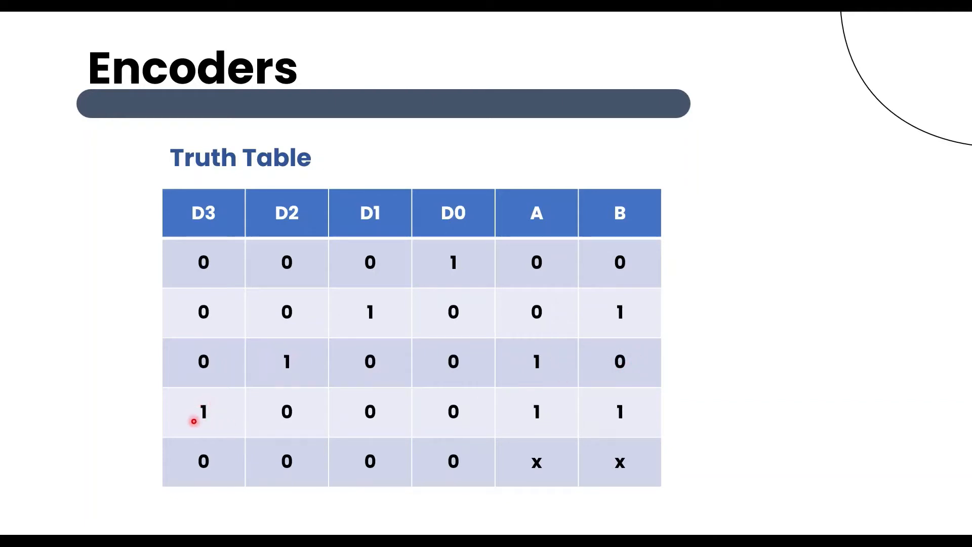
{"action": "mouse_move", "coordinate": [275, 431]}
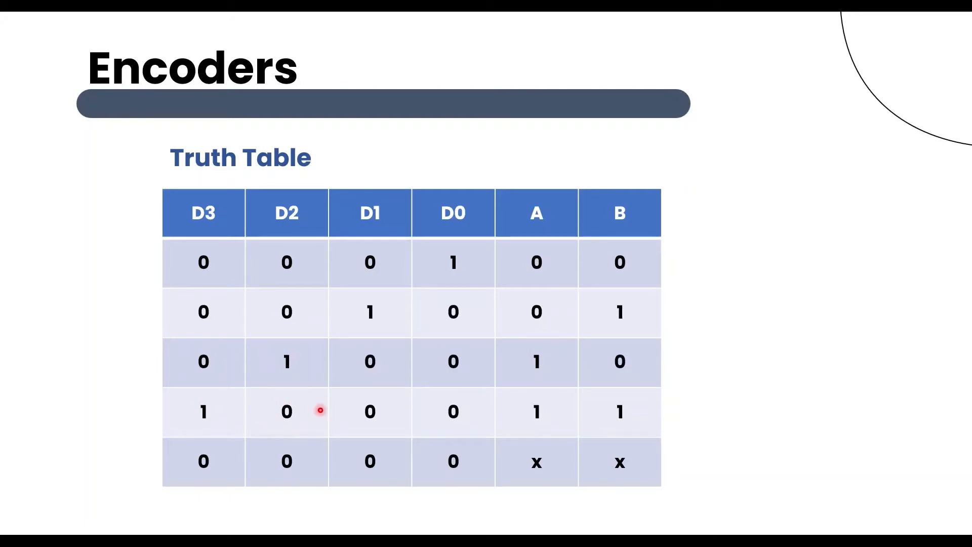
{"action": "mouse_move", "coordinate": [370, 398]}
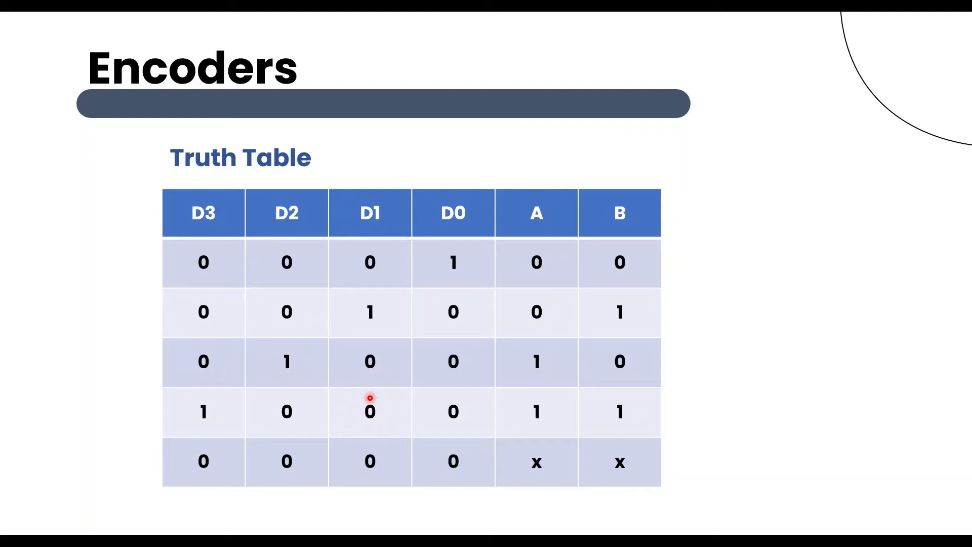
{"action": "mouse_move", "coordinate": [453, 398]}
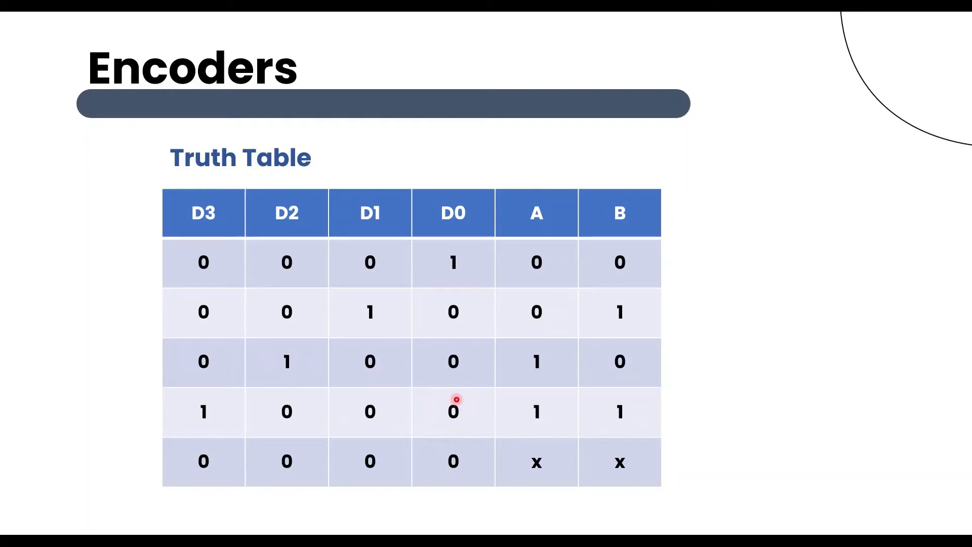
{"action": "mouse_move", "coordinate": [562, 398]}
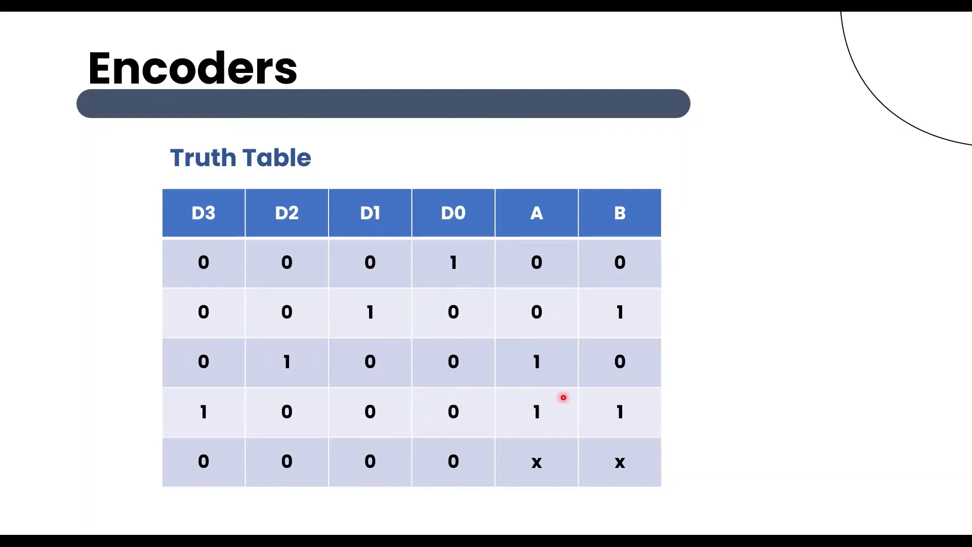
{"action": "mouse_move", "coordinate": [583, 415]}
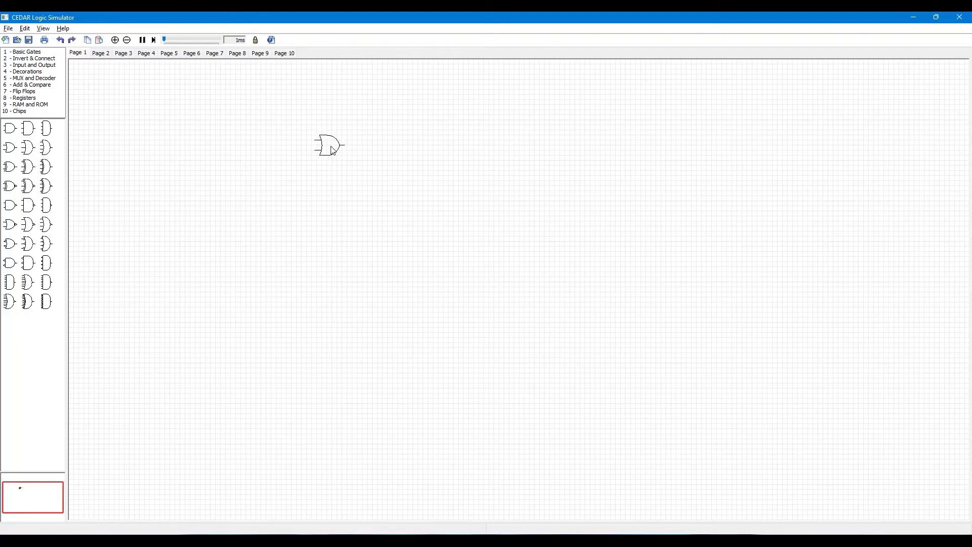
Place a second OR gate below the first and wire an input into an OR gate.
{"action": "left_click", "coordinate": [31, 65]}
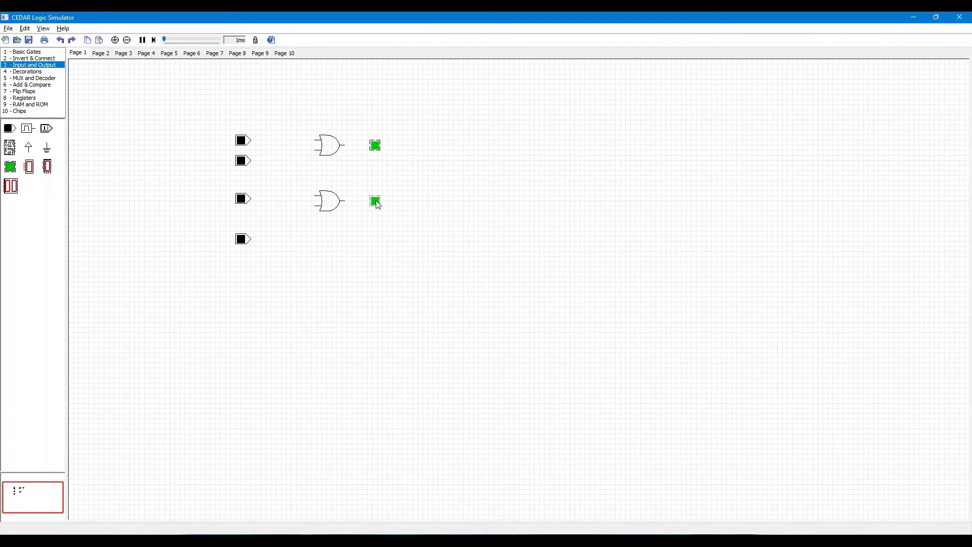
{"action": "left_click_drag", "start_coordinate": [254, 160], "coordinate": [312, 155]}
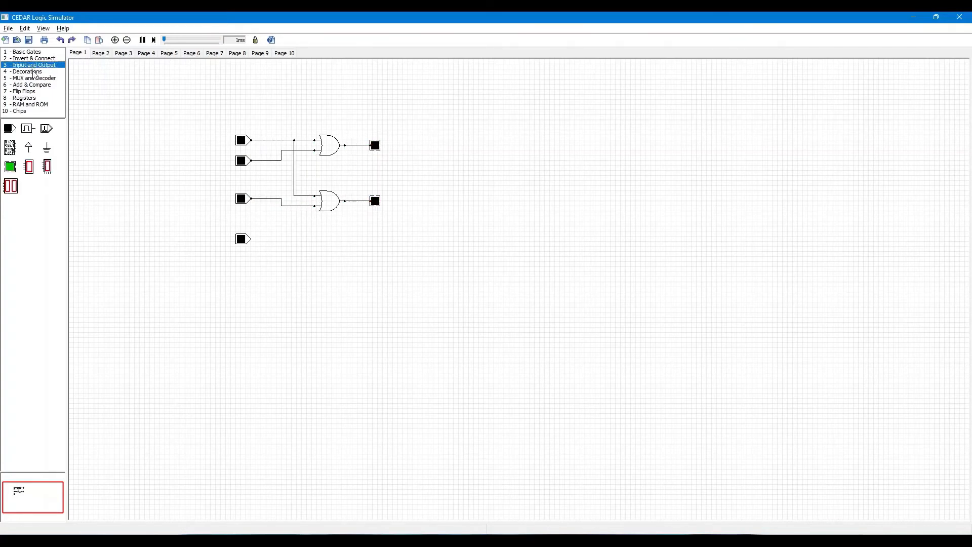
Add Text labels Y3, Y2, Y1, Y0 beside the toggles and A, B beside the outputs.
{"action": "left_click", "coordinate": [26, 71]}
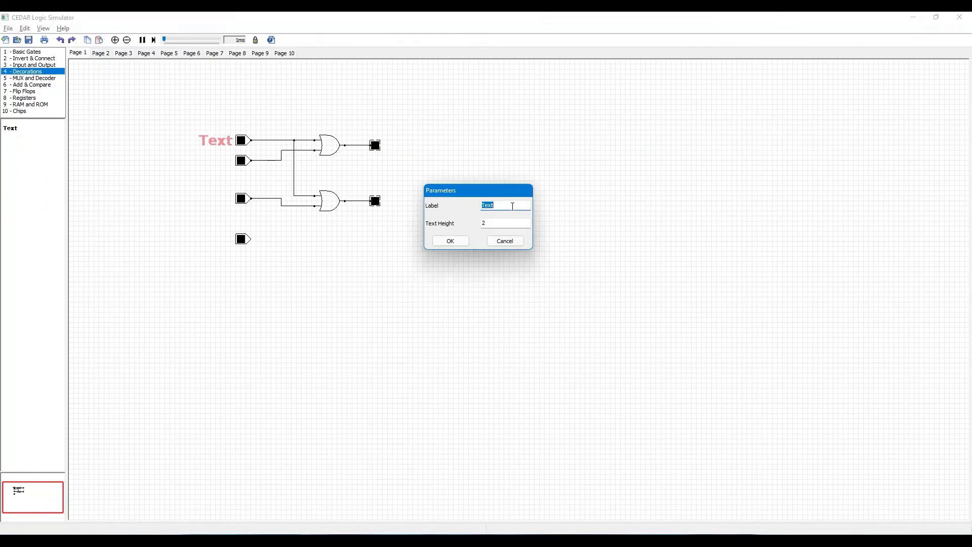
{"action": "type", "text": "Y3"}
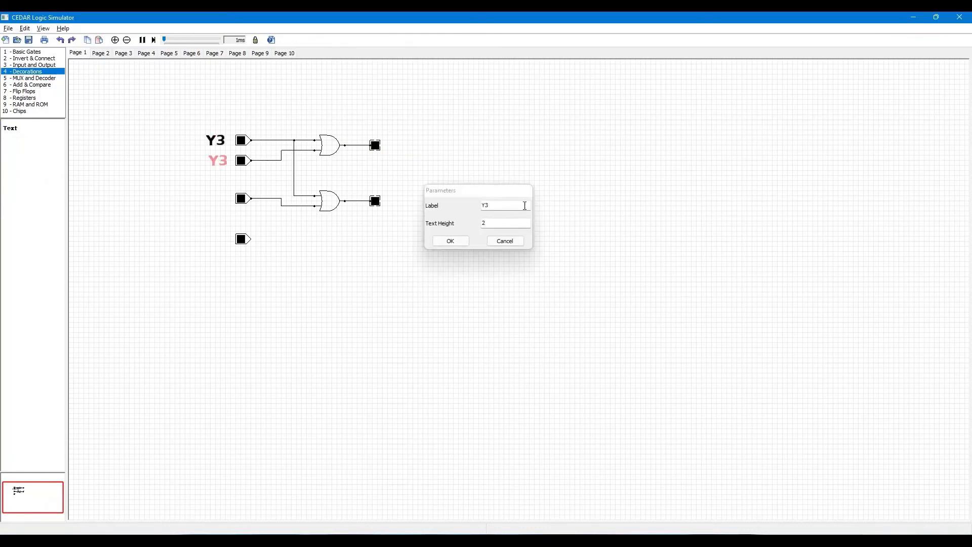
{"action": "type", "text": "Y2"}
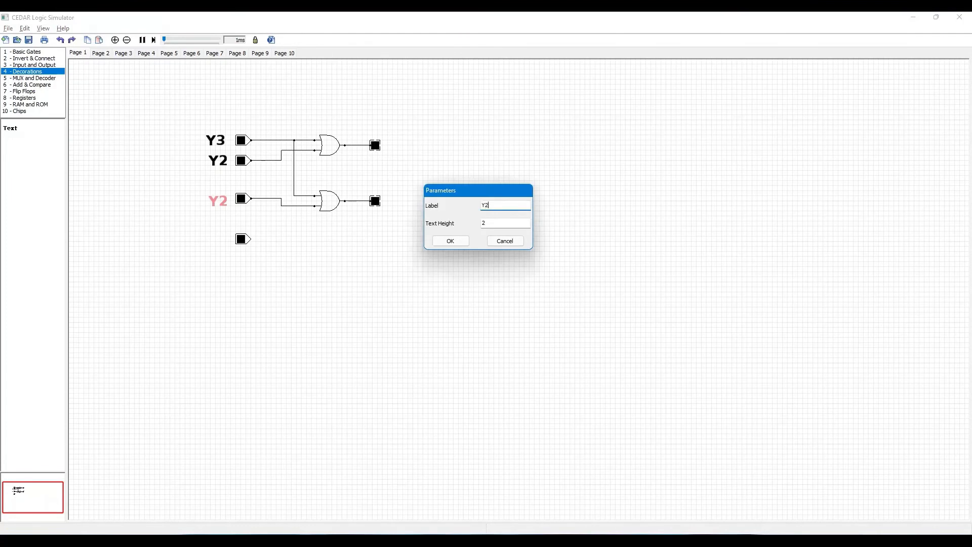
{"action": "left_click", "coordinate": [449, 241]}
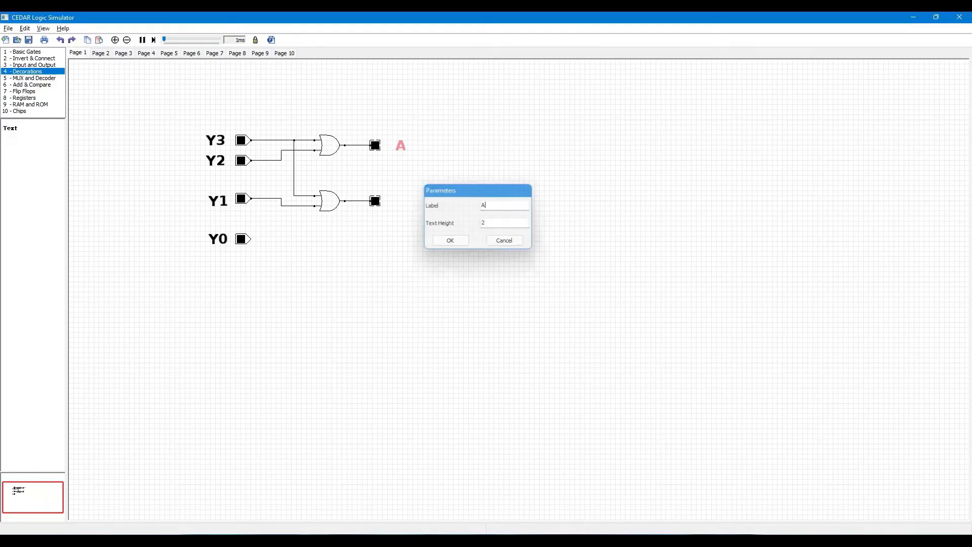
{"action": "left_click", "coordinate": [450, 240]}
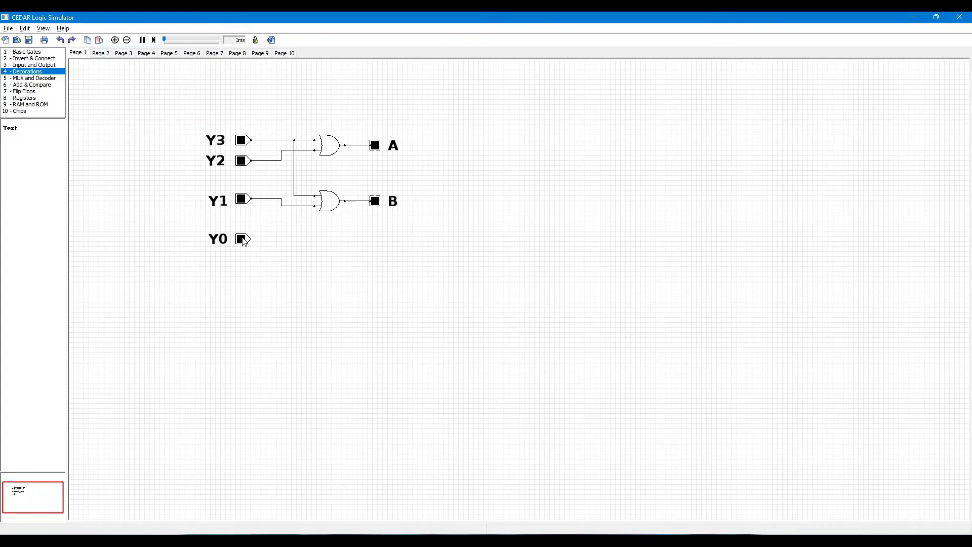
{"action": "left_click", "coordinate": [241, 240]}
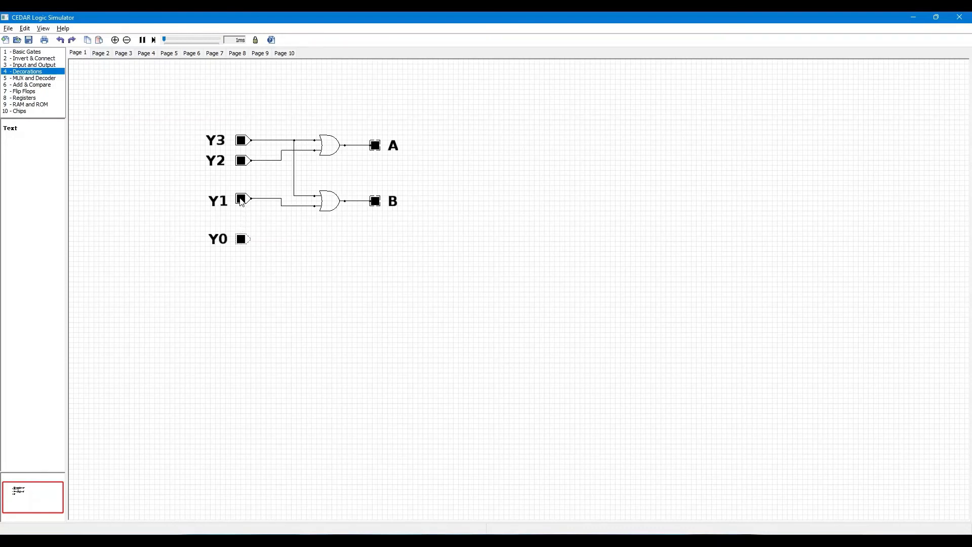
Switch on Y1, then Y2, then Y3 in turn, confirming B, A, then both light.
{"action": "left_click", "coordinate": [241, 199]}
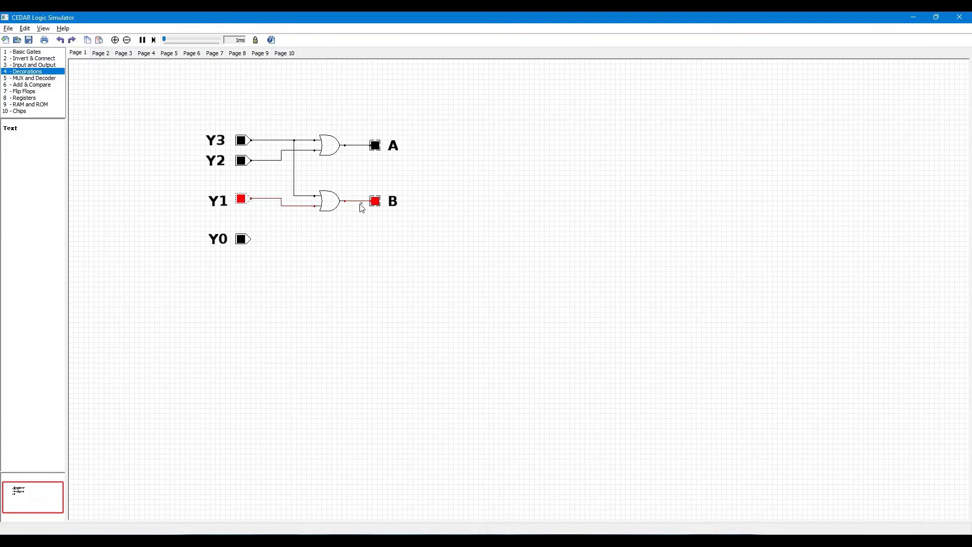
{"action": "mouse_move", "coordinate": [355, 170]}
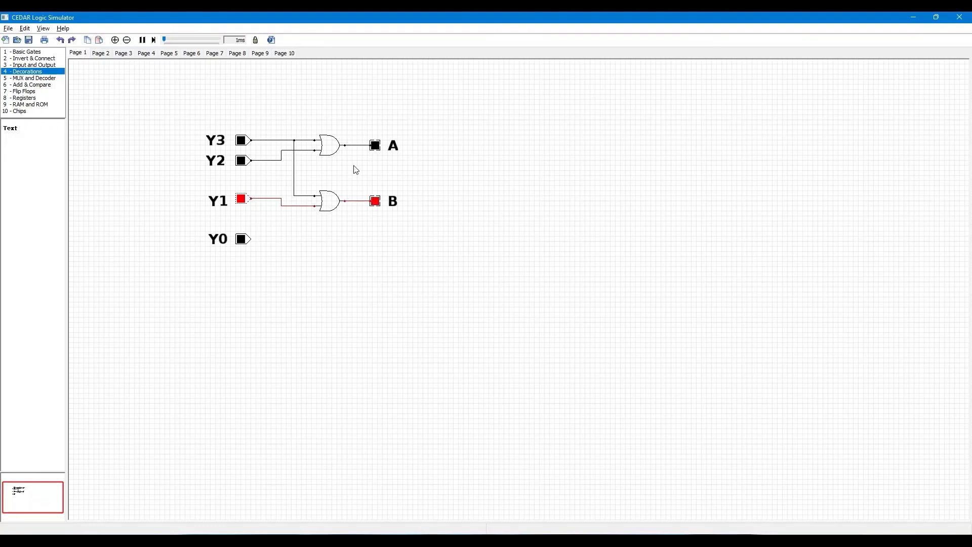
{"action": "mouse_move", "coordinate": [366, 201]}
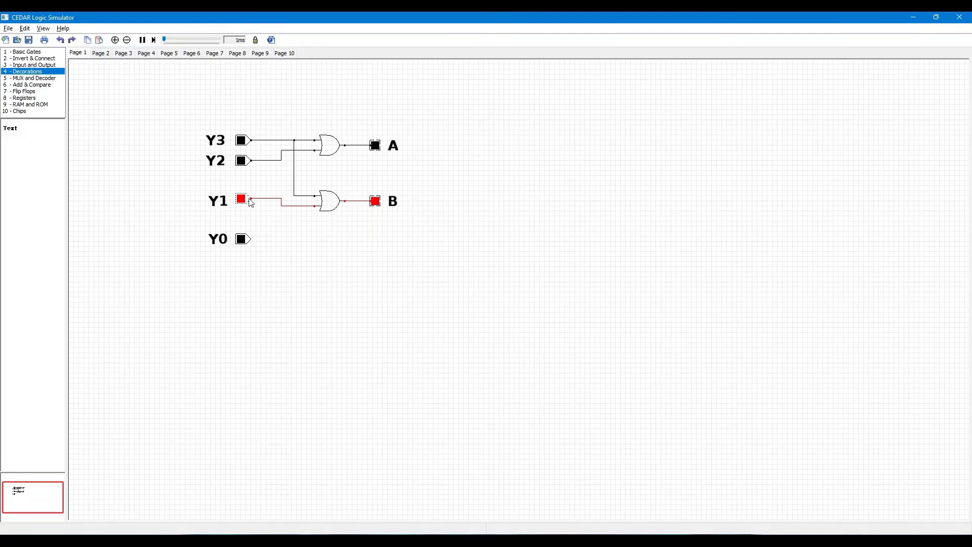
{"action": "left_click", "coordinate": [242, 160]}
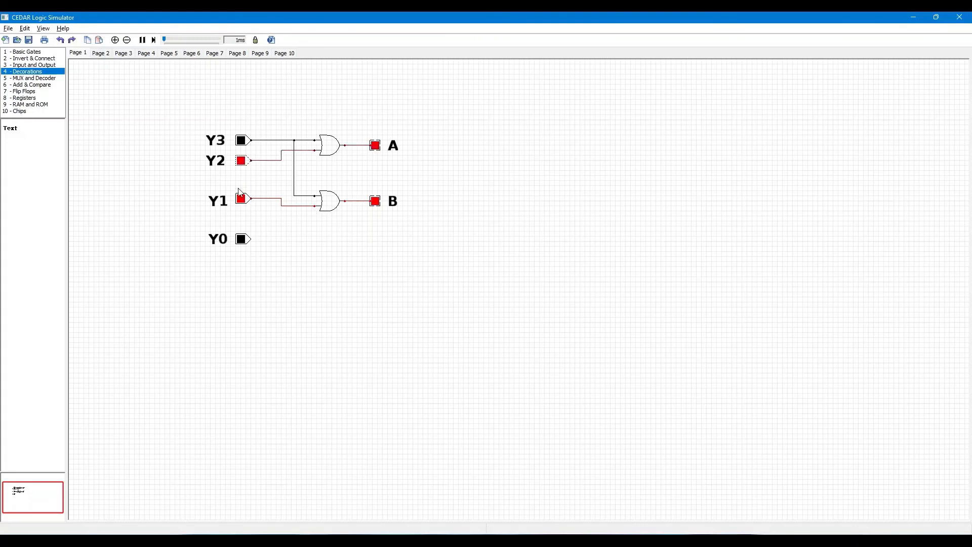
{"action": "left_click", "coordinate": [242, 199]}
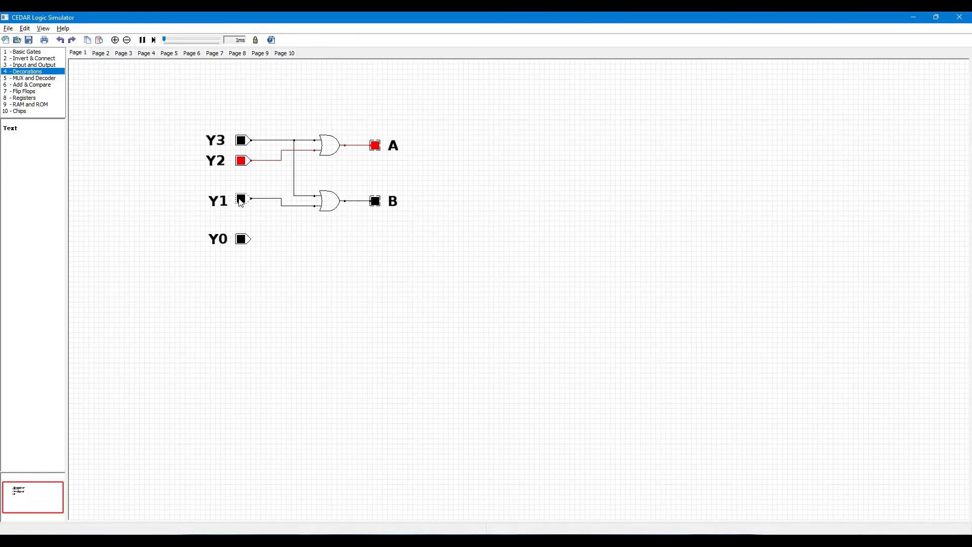
{"action": "left_click", "coordinate": [243, 160]}
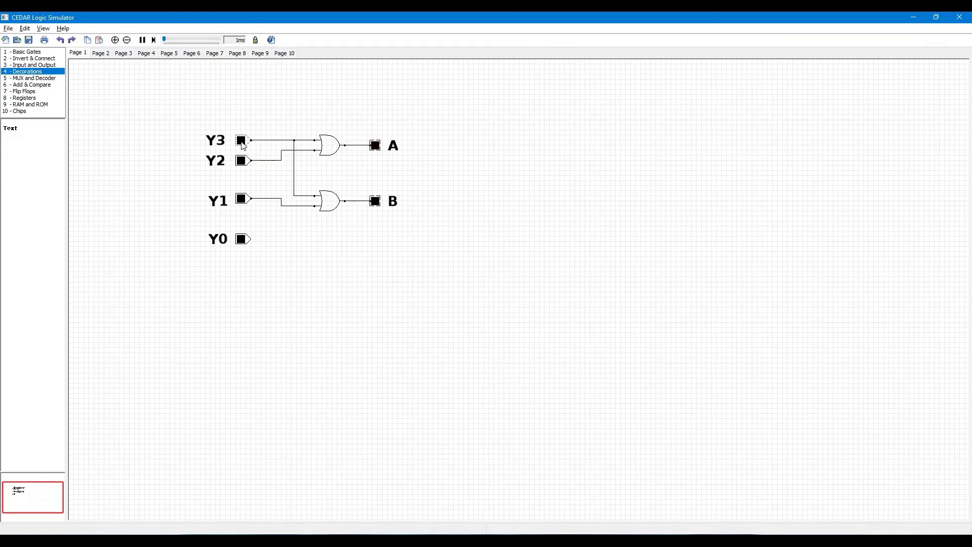
{"action": "left_click", "coordinate": [242, 140]}
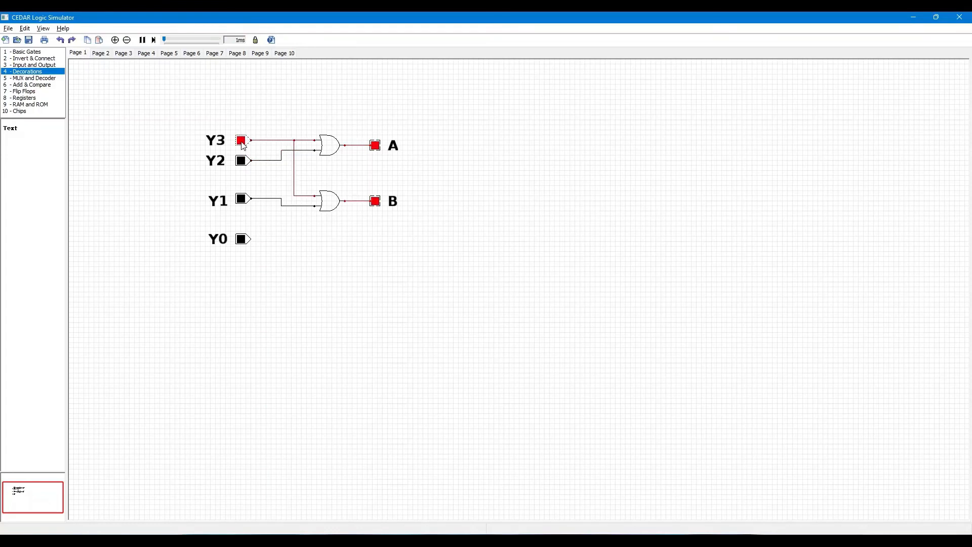